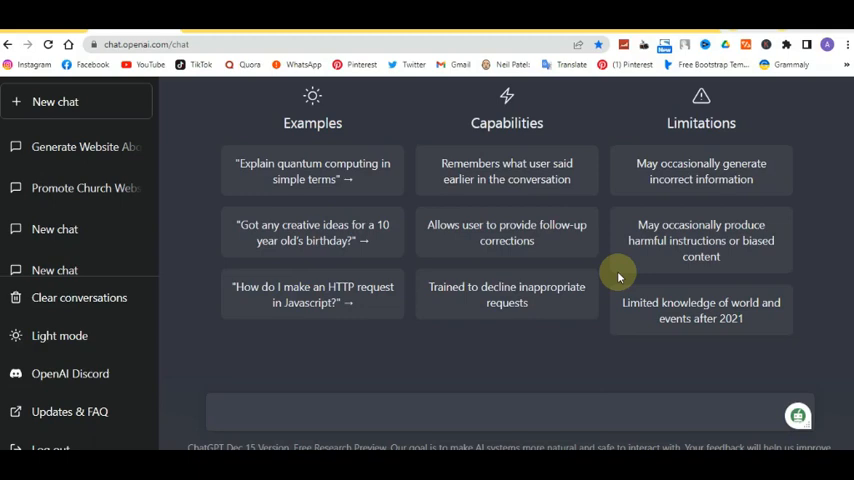
mouse_move(599, 286)
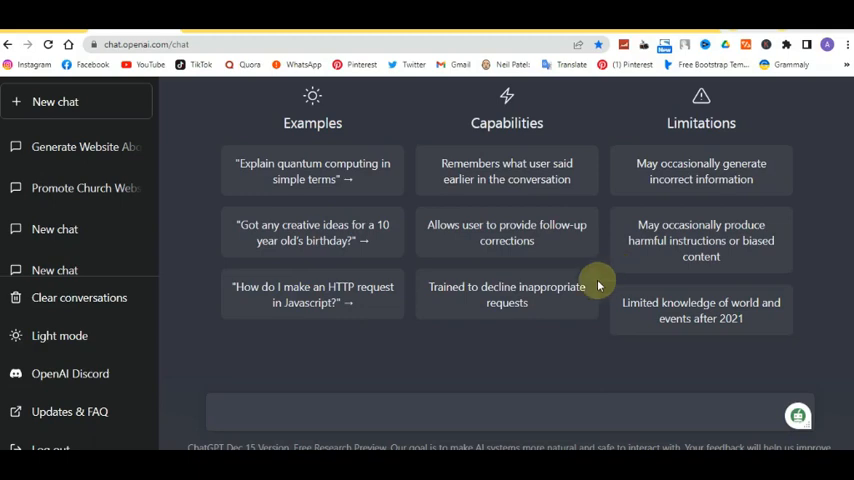
Clear and confirm deletion of all past ChatGPT conversations
click(75, 297)
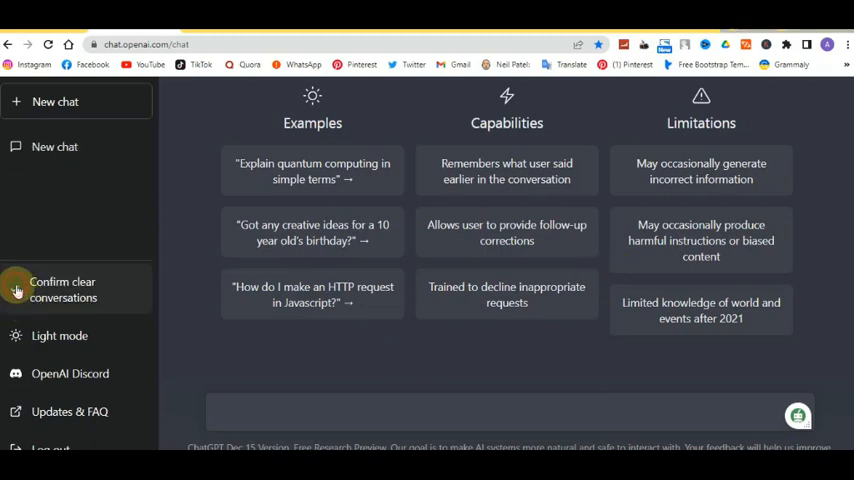
click(62, 289)
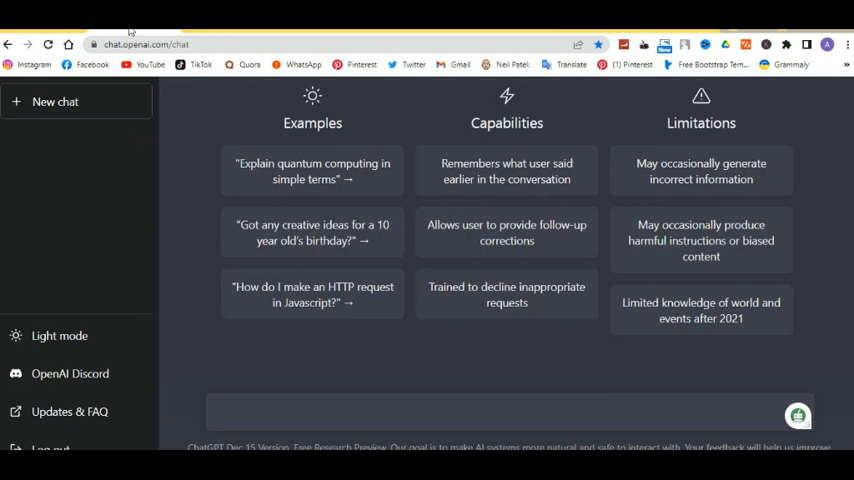
Begin typing a 'generate' about us page request in the message box
click(150, 44)
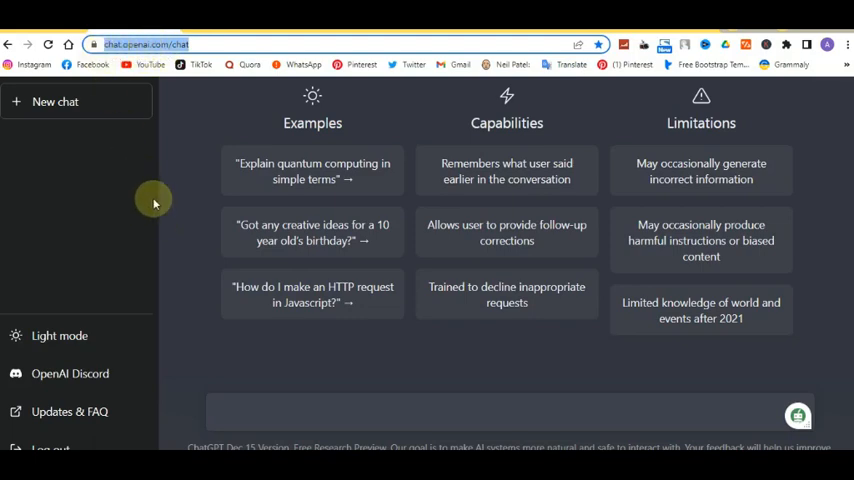
mouse_move(243, 327)
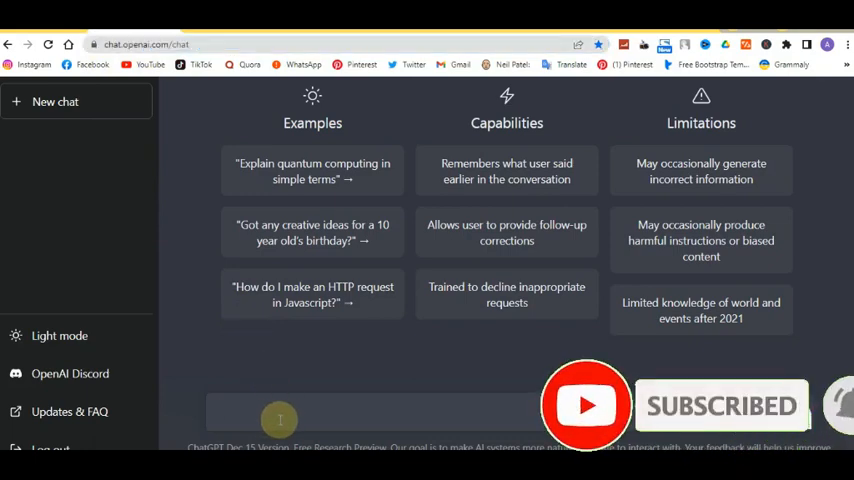
text(generate an about us page)
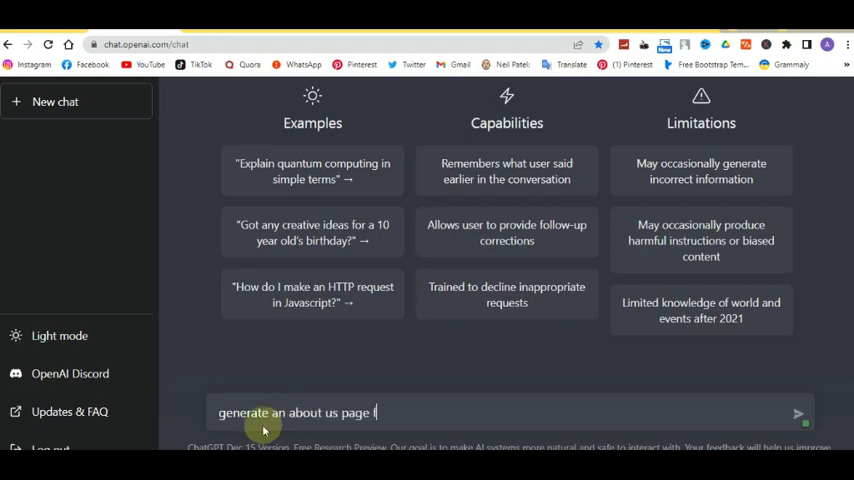
Send the about us page prompt 'for my website', review the reply, and regenerate it
text(for my w)
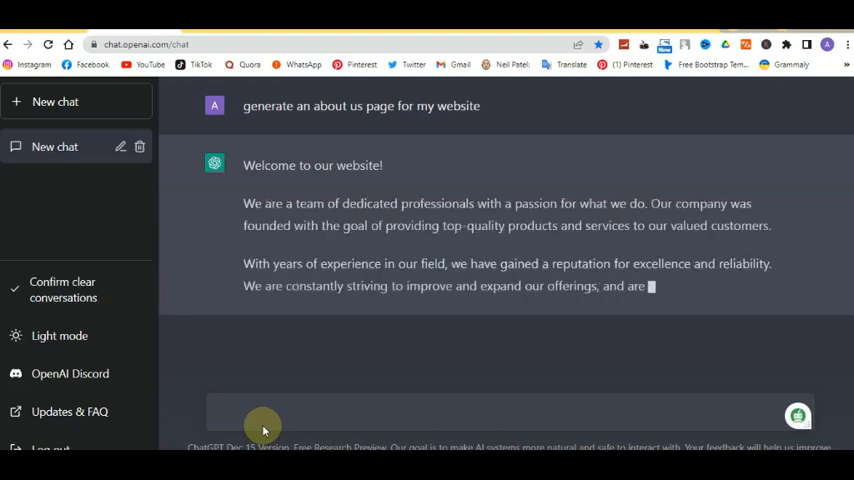
scroll(down, 3)
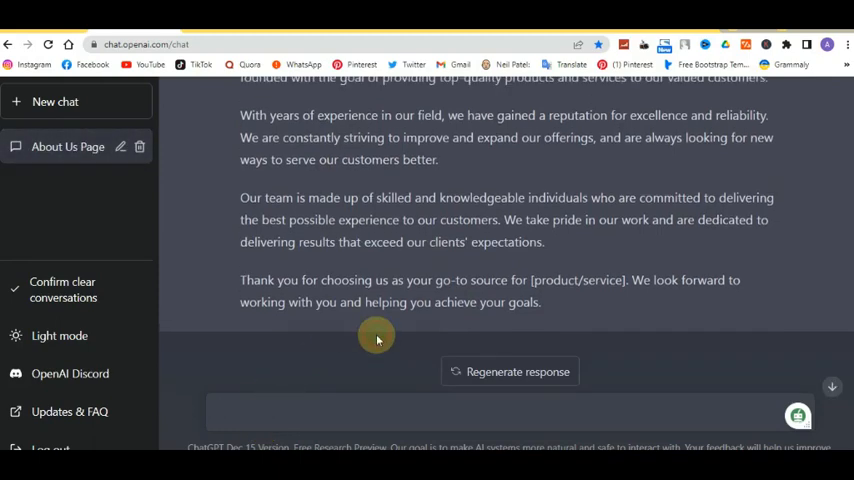
scroll(up, 3)
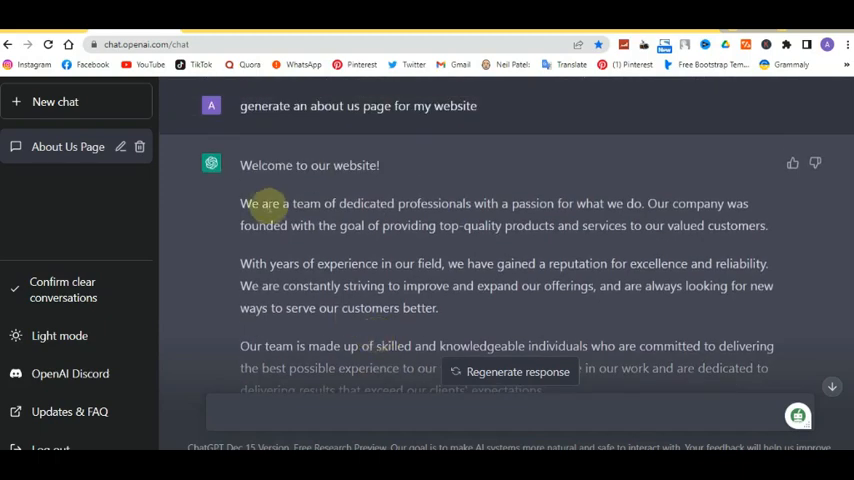
scroll(down, 3)
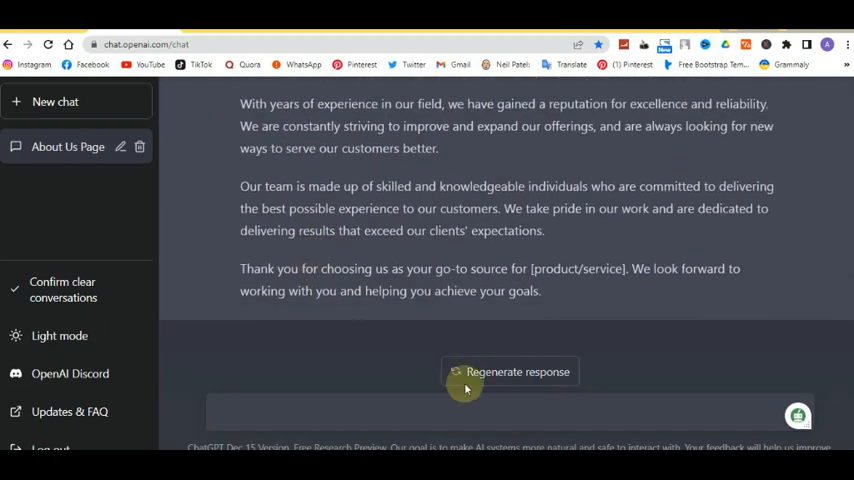
click(510, 371)
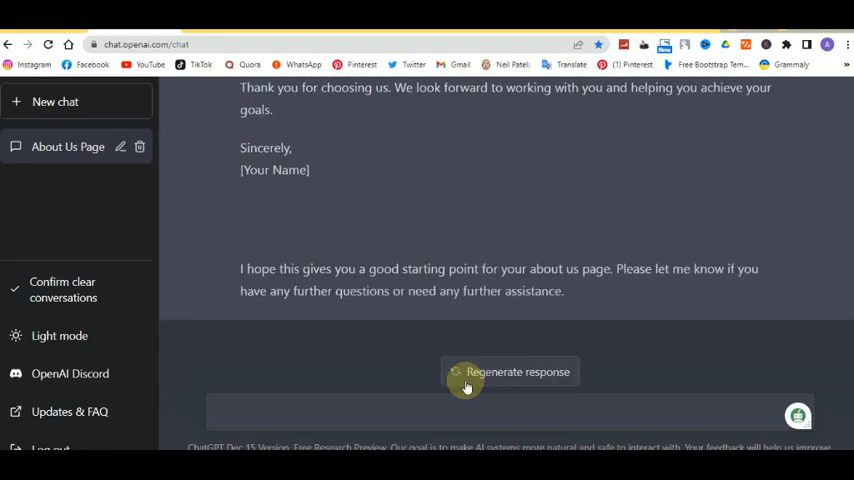
mouse_move(378, 375)
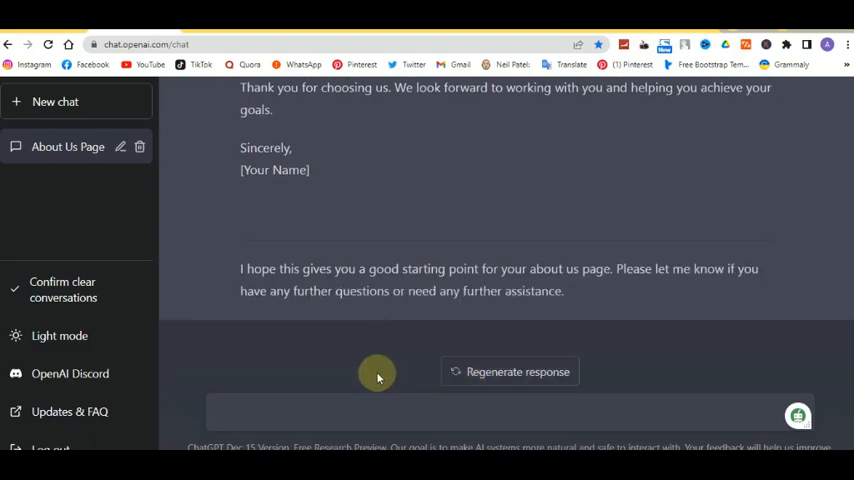
mouse_move(837, 307)
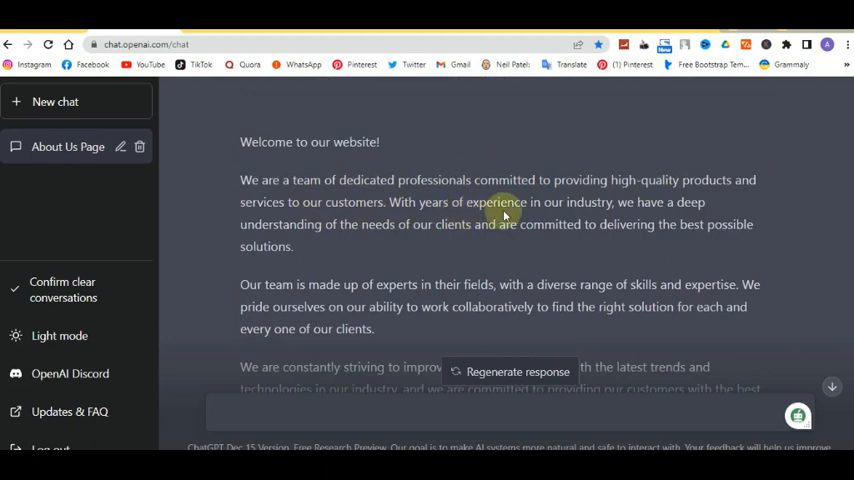
mouse_move(377, 256)
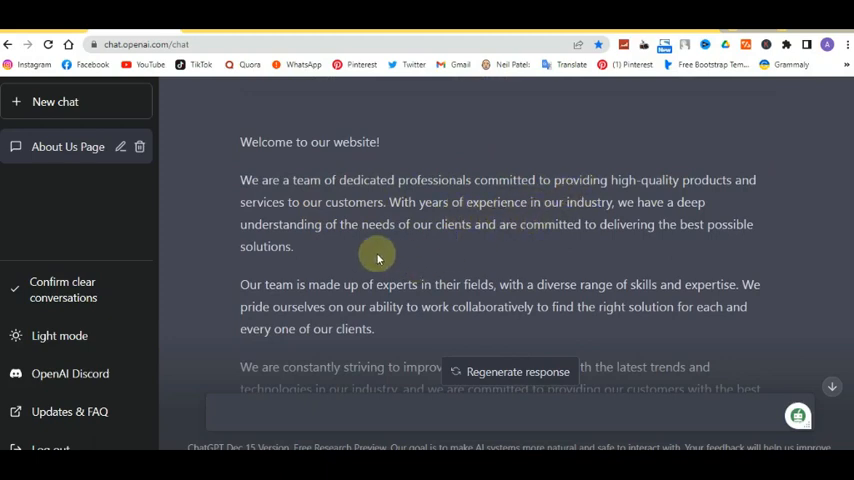
mouse_move(430, 230)
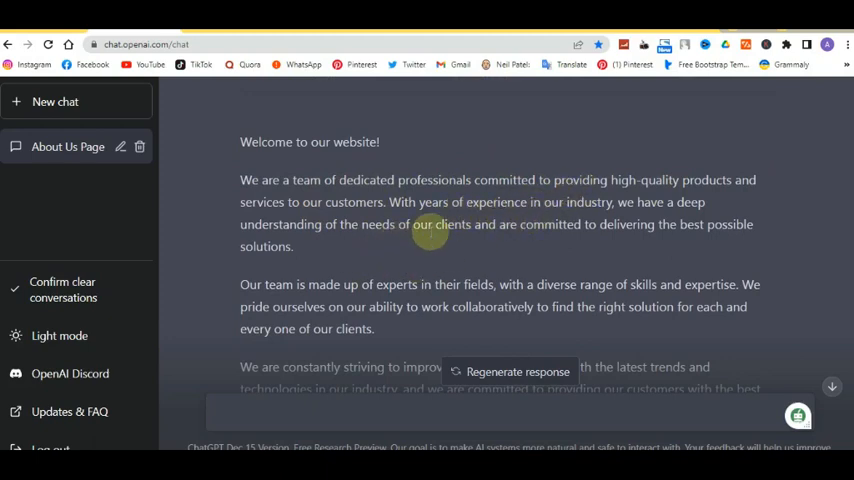
mouse_move(527, 288)
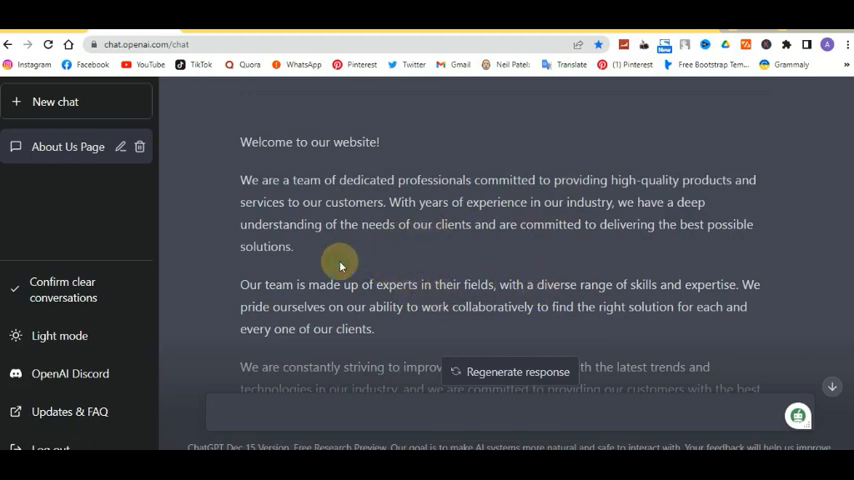
mouse_move(435, 307)
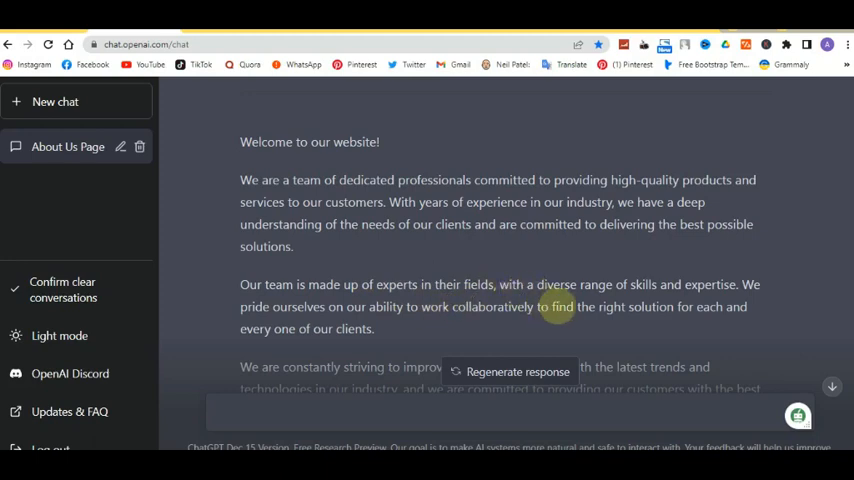
mouse_move(507, 306)
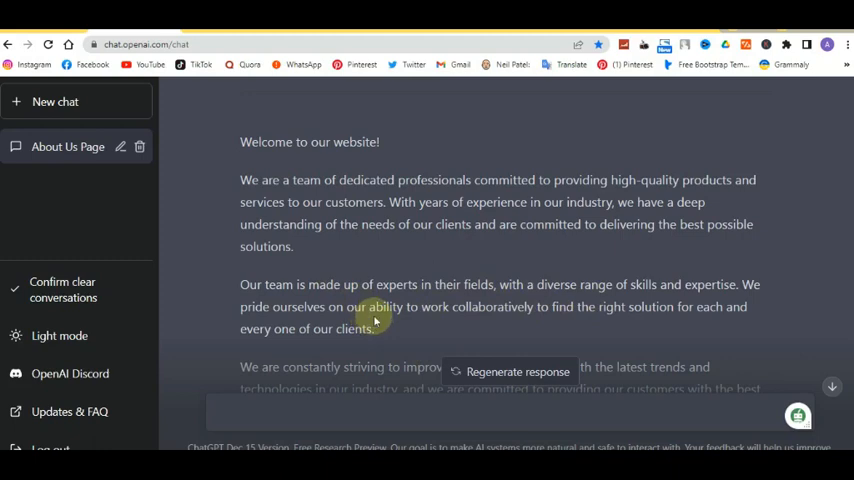
mouse_move(516, 307)
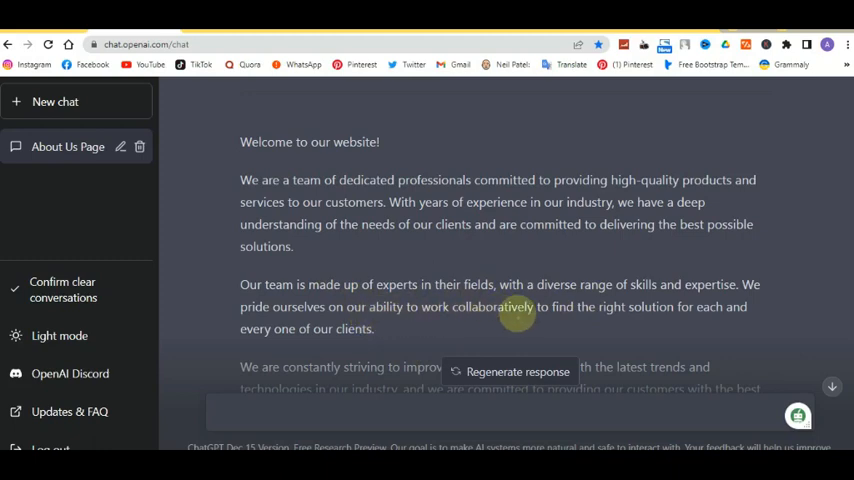
Scroll through the about us reply to the thank-you paragraph and back to the welcome line
scroll(down, 3)
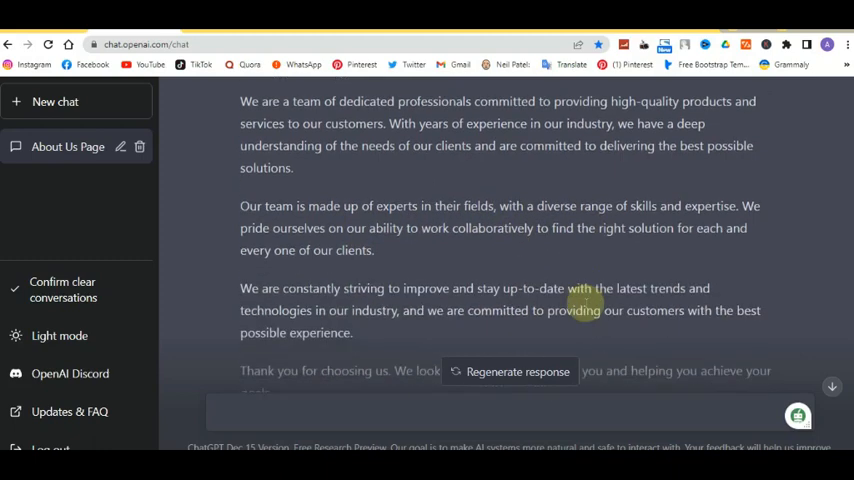
scroll(up, 3)
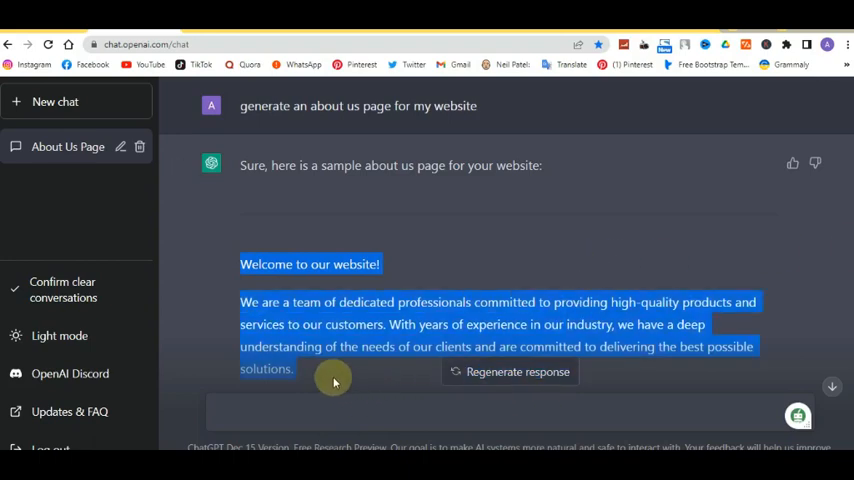
Copy the about us text from 'Welcome to our website!' through [Your Name]
scroll(down, 3)
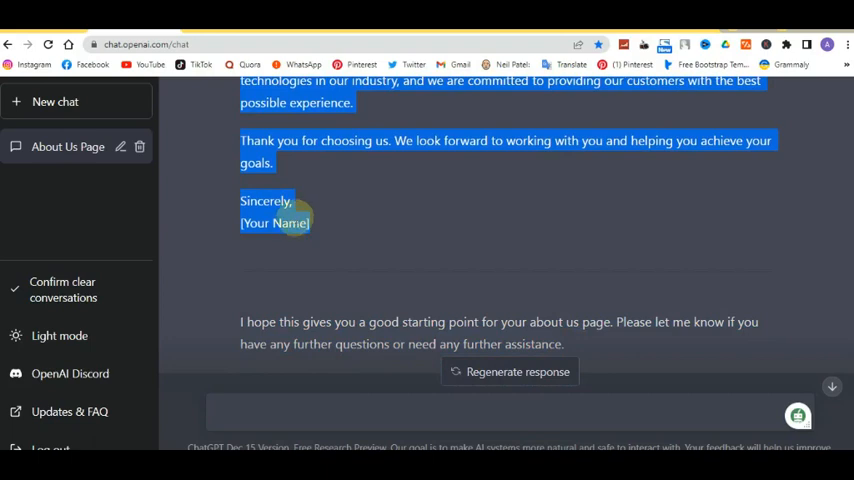
right_click(290, 222)
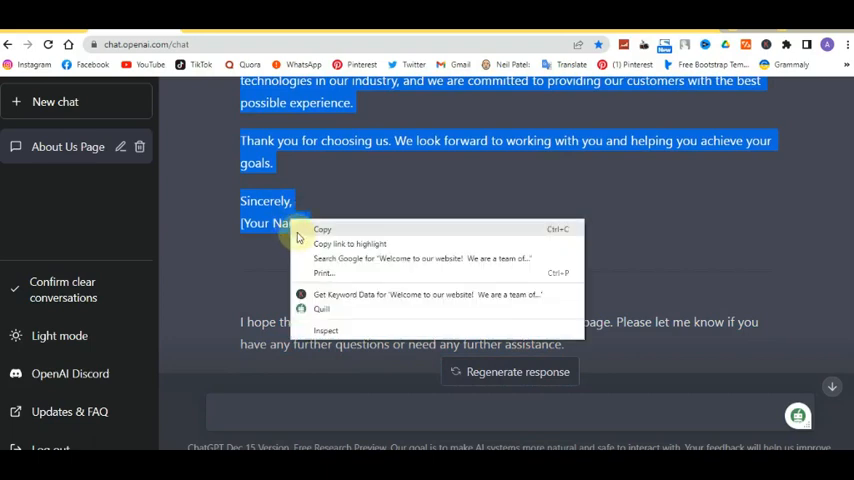
click(494, 27)
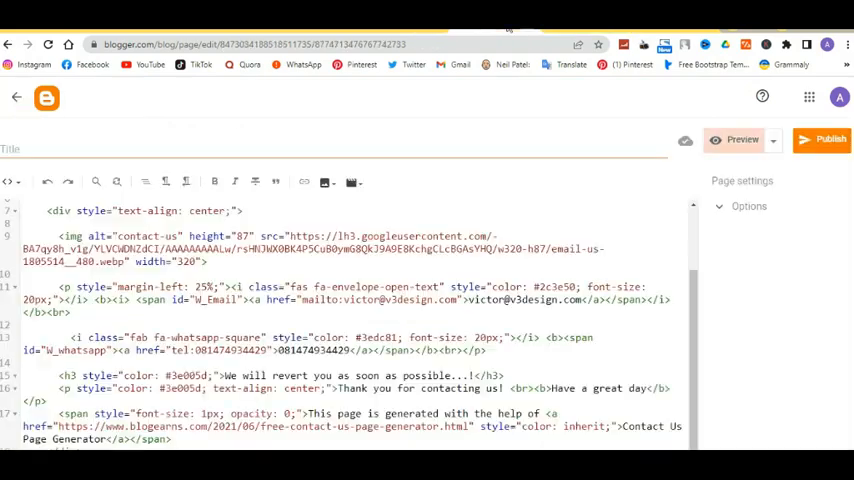
mouse_move(412, 33)
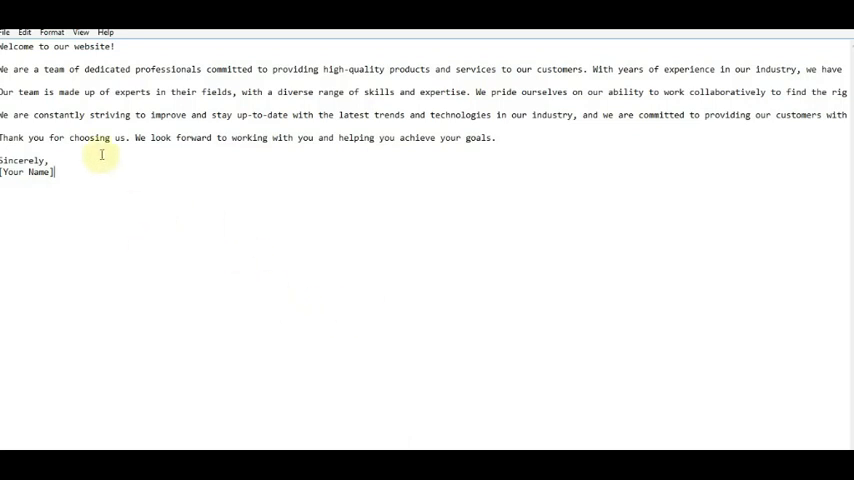
Select 'Name' in the [Your Name] placeholder of the pasted text
double_click(30, 171)
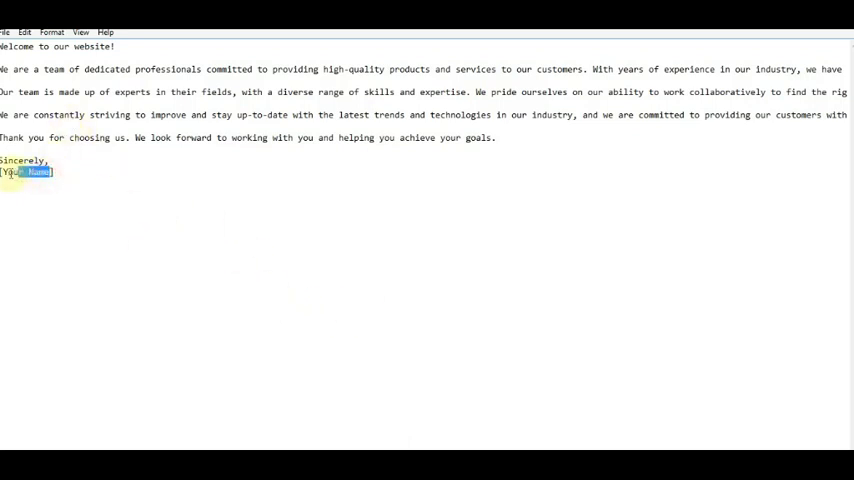